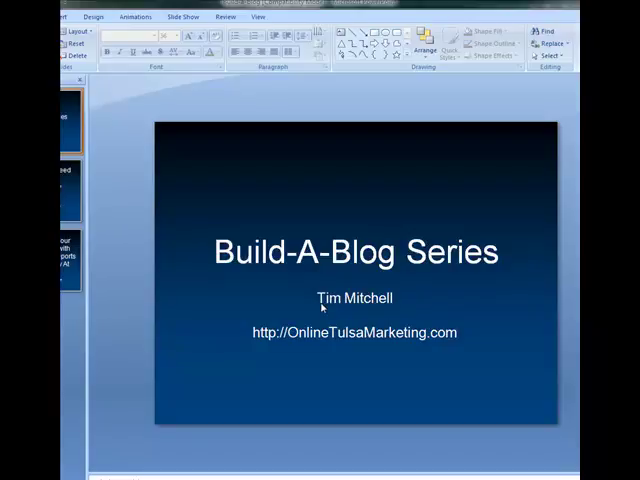
{"action": "mouse_move", "coordinate": [276, 436]}
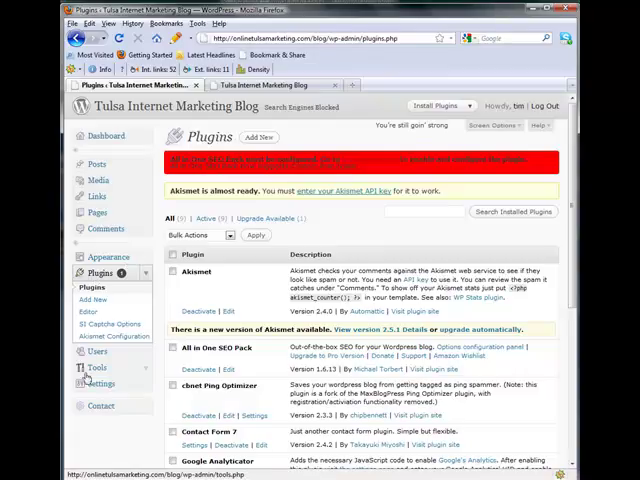
Bring up the blog's General Settings from the admin sidebar
{"action": "left_click", "coordinate": [96, 320]}
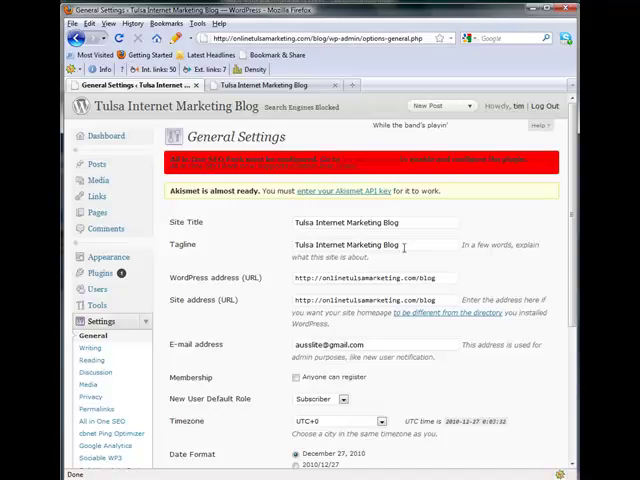
{"action": "left_click", "coordinate": [398, 244]}
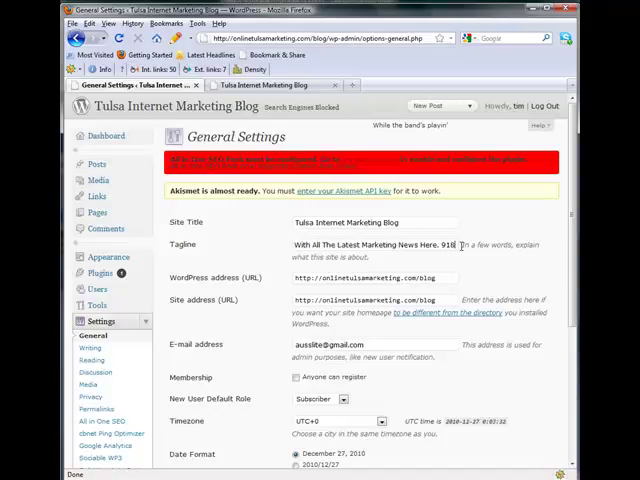
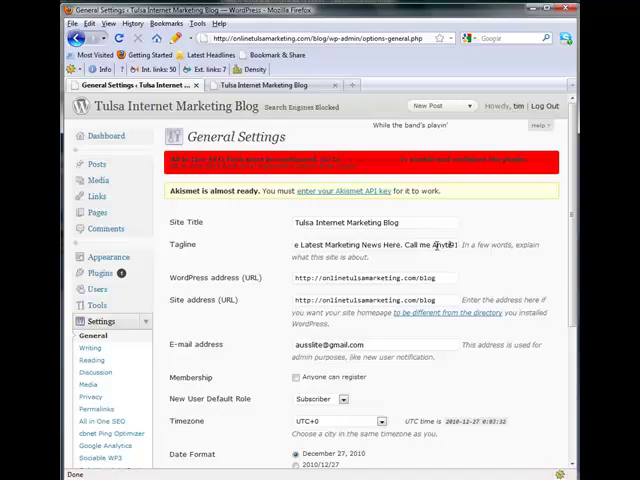
{"action": "type", "text": "918-951-2"}
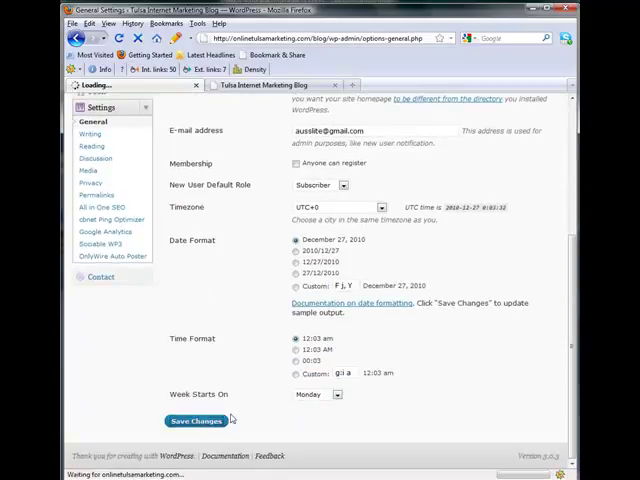
{"action": "left_click", "coordinate": [196, 420]}
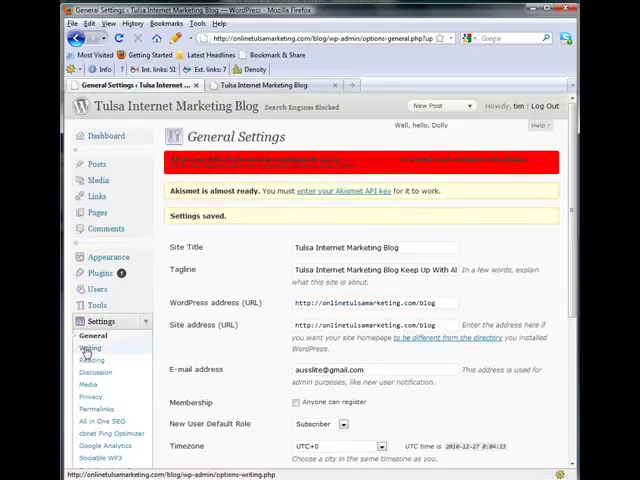
{"action": "left_click", "coordinate": [88, 348]}
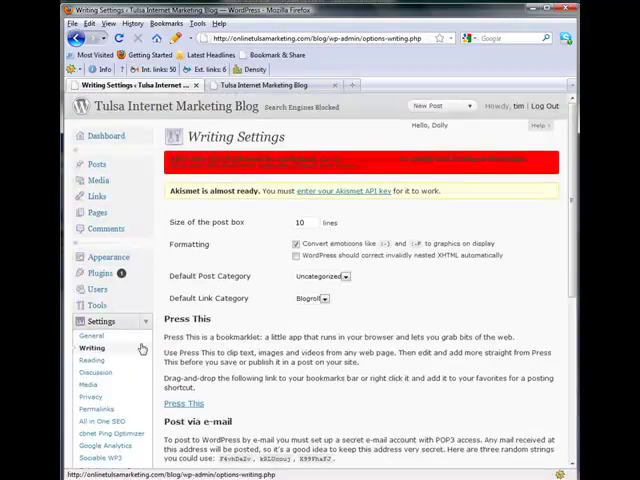
In Privacy Settings make the site visible to everyone including search engines and save
{"action": "left_click", "coordinate": [90, 396]}
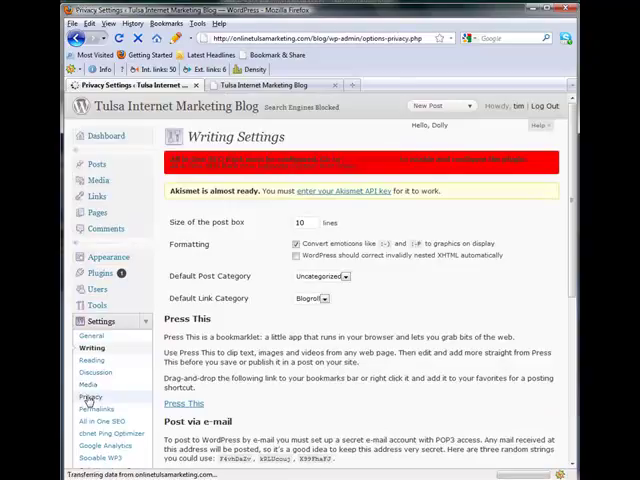
{"action": "left_click", "coordinate": [88, 398]}
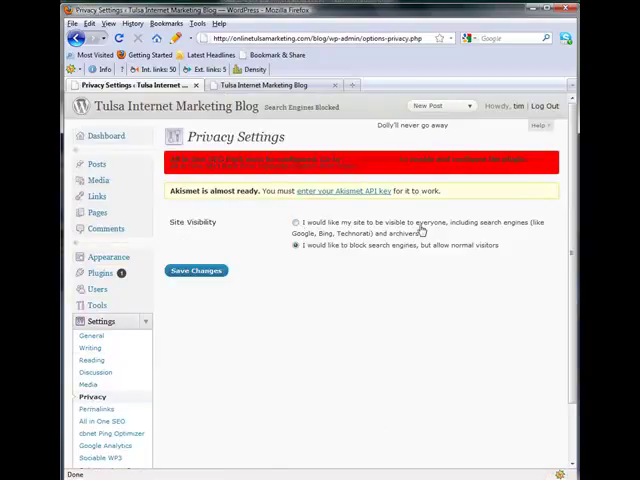
{"action": "left_click", "coordinate": [294, 220]}
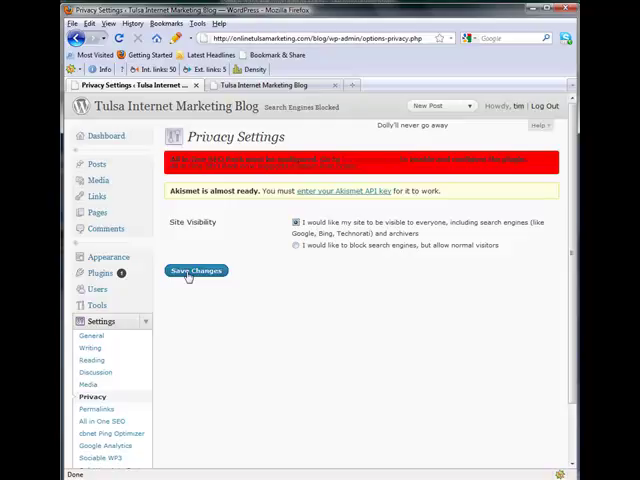
{"action": "left_click", "coordinate": [196, 270]}
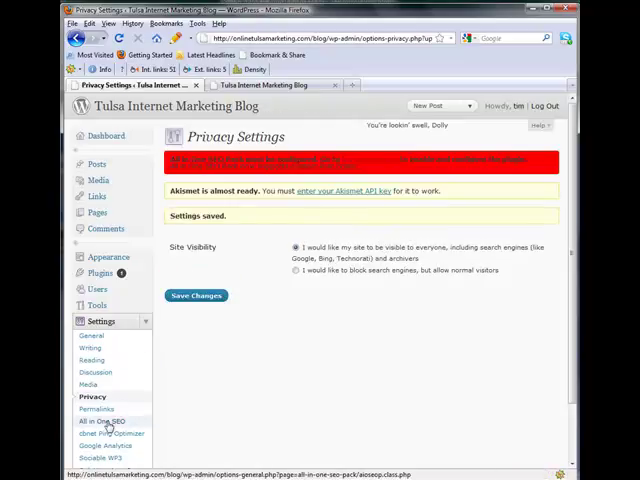
{"action": "left_click", "coordinate": [92, 408]}
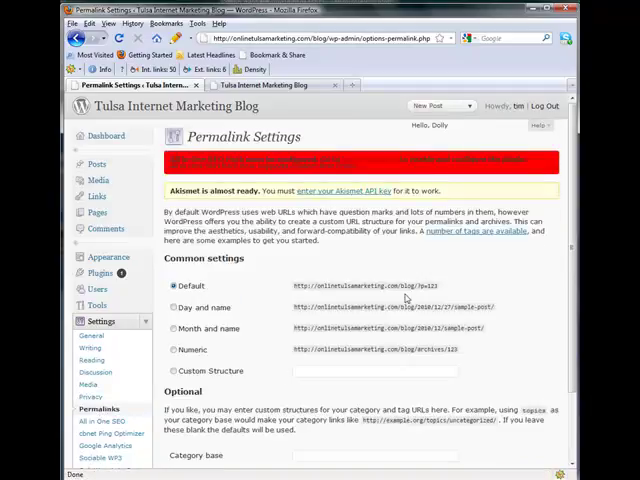
Switch permalinks to the custom /%postname% structure and save the change
{"action": "left_click", "coordinate": [172, 372]}
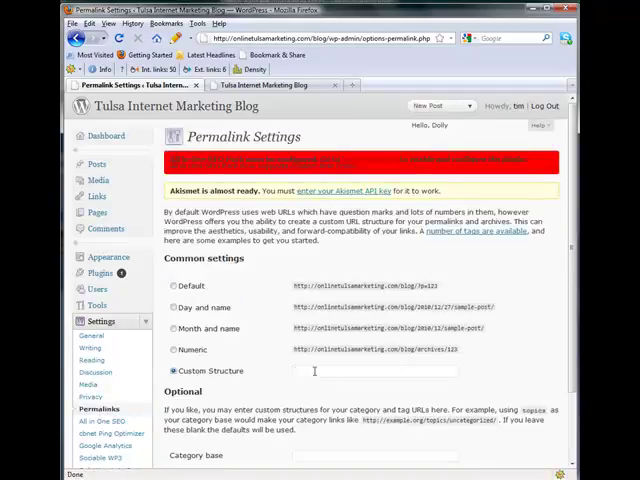
{"action": "type", "text": "/"}
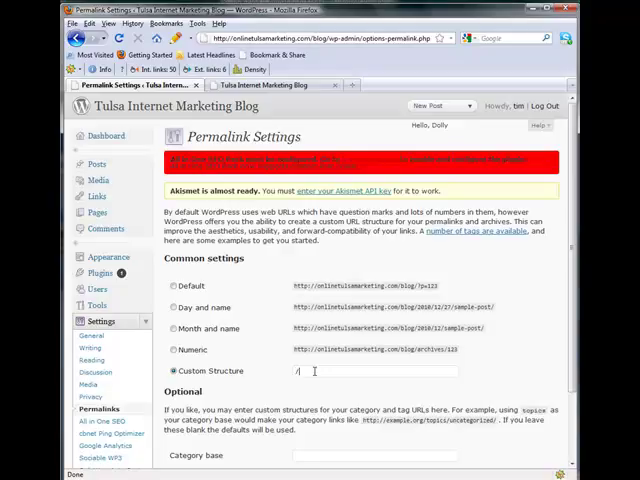
{"action": "type", "text": "%postname%"}
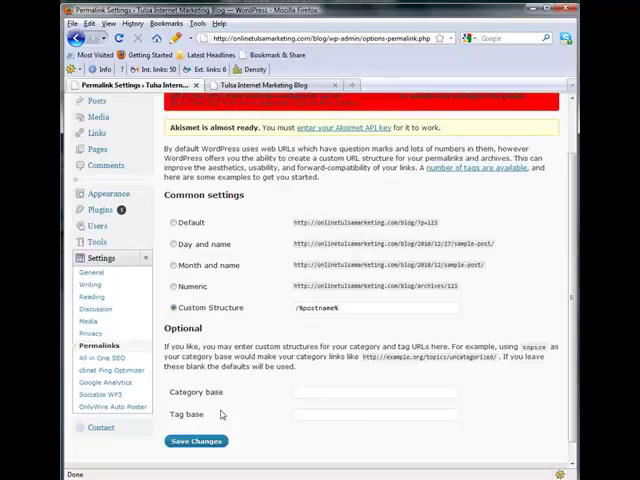
{"action": "left_click", "coordinate": [196, 440]}
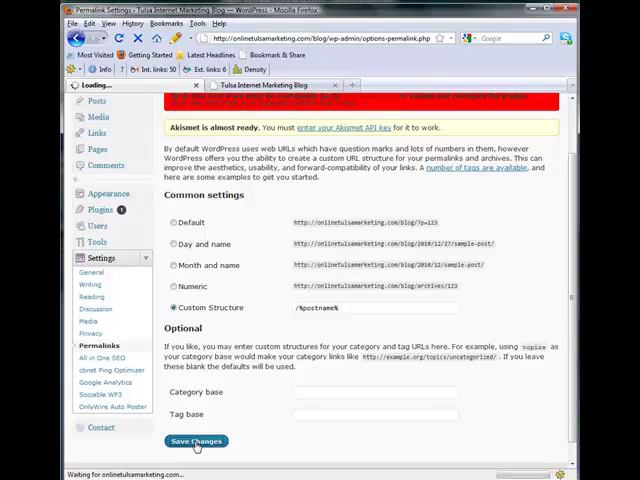
{"action": "left_click", "coordinate": [196, 440]}
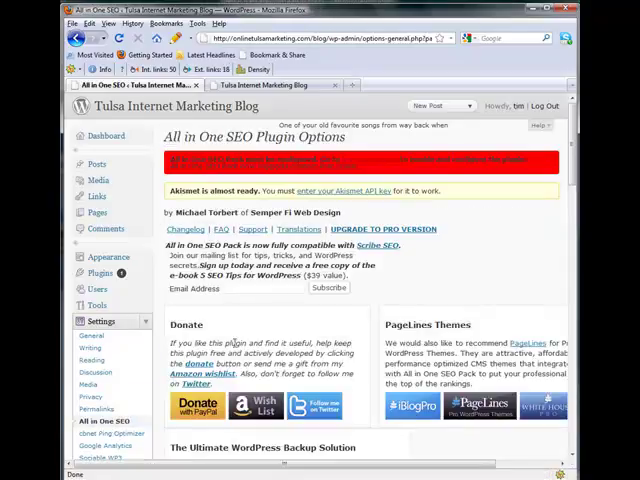
Fill the SEO home title and description with the Tulsa Internet Marketing Blog text, trimming the title to the blog name
{"action": "scroll", "scroll_direction": "down", "scroll_amount": 3}
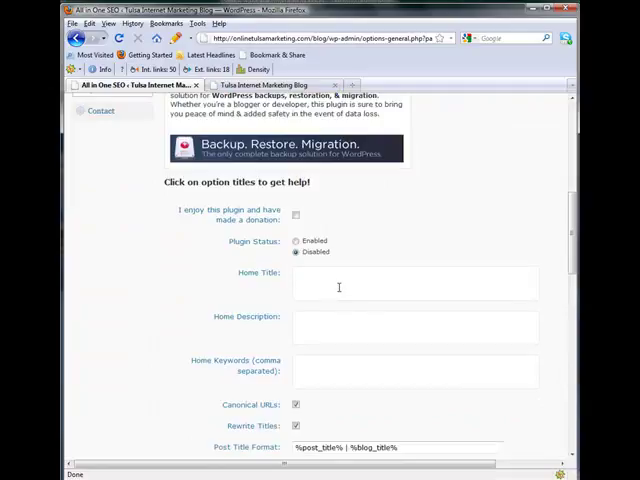
{"action": "left_click", "coordinate": [82, 320]}
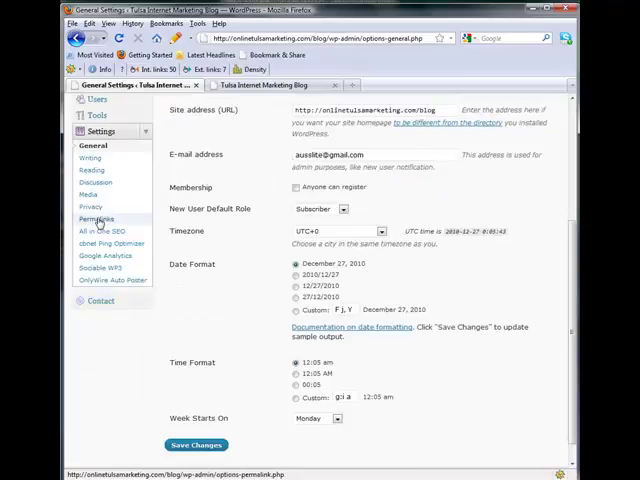
{"action": "left_click", "coordinate": [92, 232]}
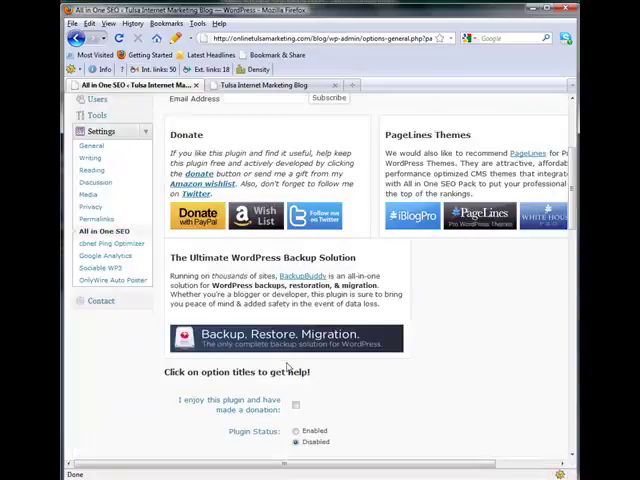
{"action": "scroll", "scroll_direction": "down", "scroll_amount": 3}
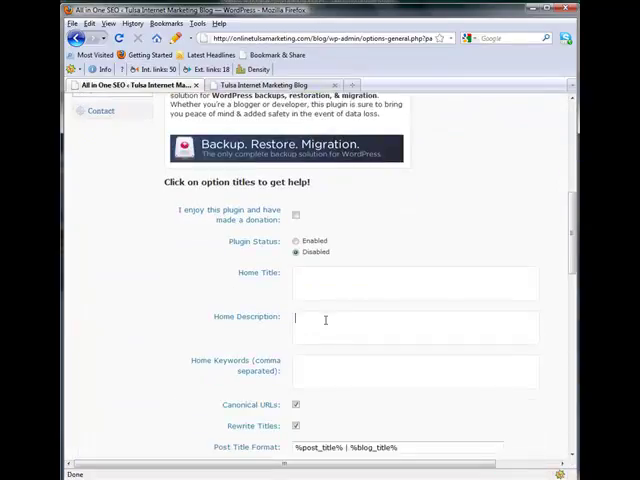
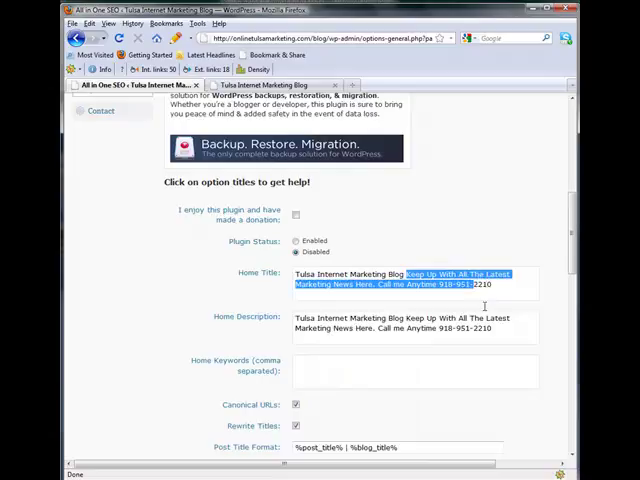
{"action": "key", "text": "Delete"}
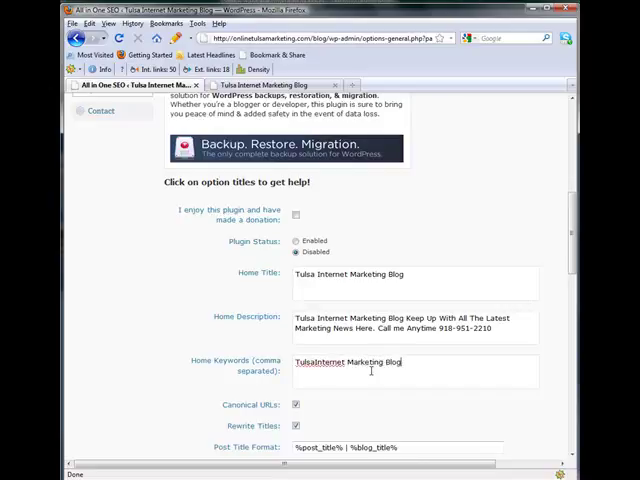
Enter home keywords Tulsa Internet Marketing, Tulsa SEO, Tulsa PPC and Tulsa Social media
{"action": "key", "text": "BackSpace"}
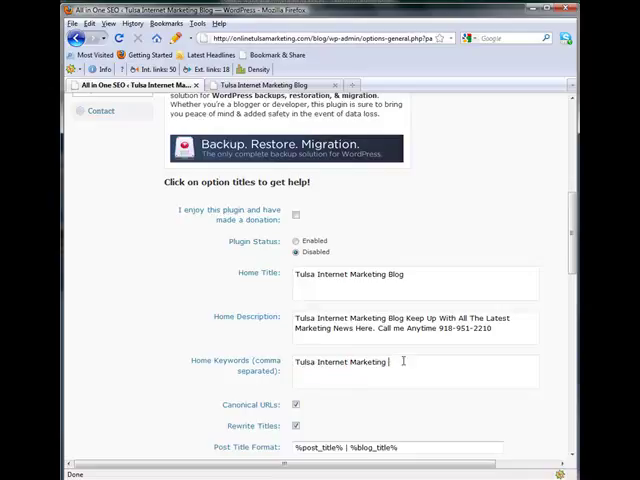
{"action": "type", "text": ","}
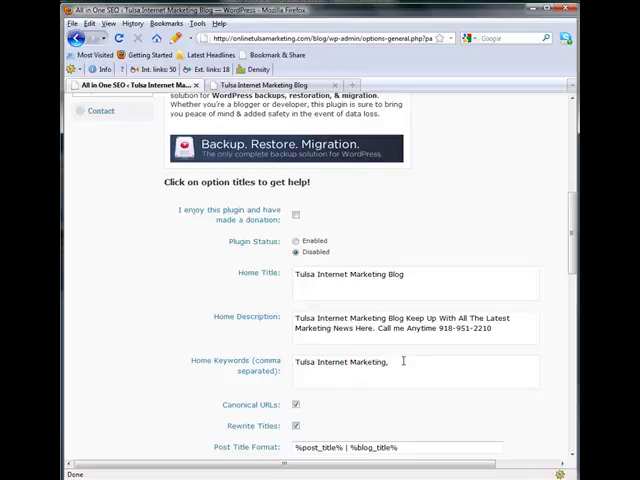
{"action": "type", "text": "Tulsa SEO,"}
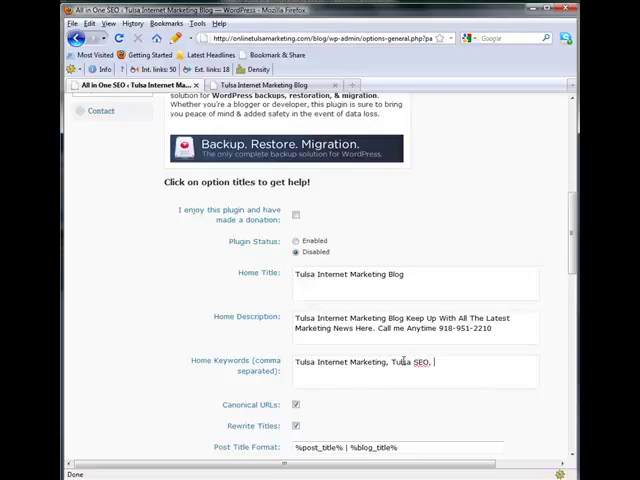
{"action": "type", "text": "Tulsa PPC,"}
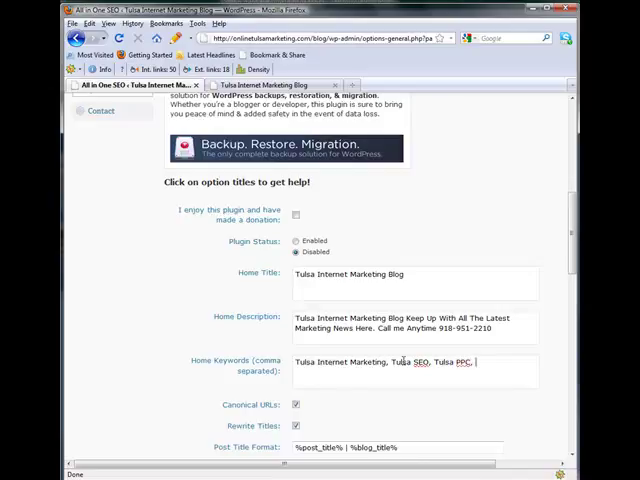
{"action": "type", "text": "Tulsa"}
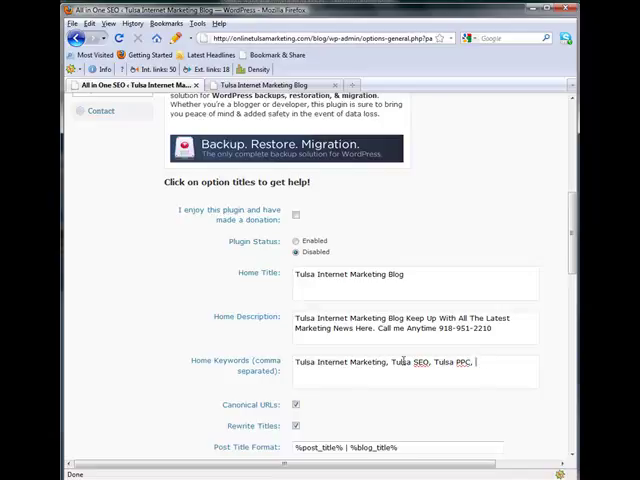
{"action": "type", "text": "Tocial"}
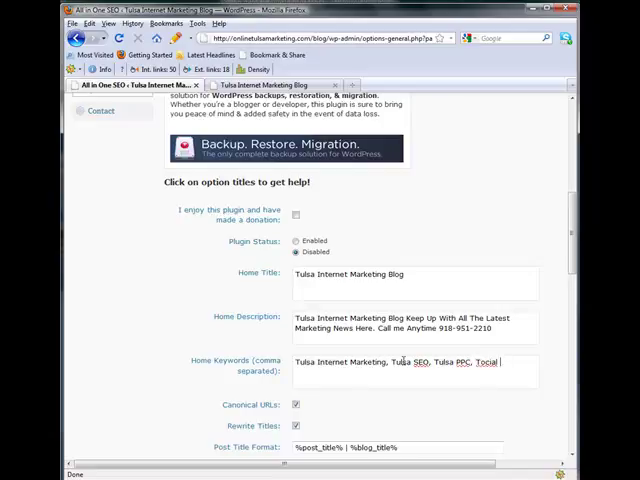
{"action": "type", "text": "S"}
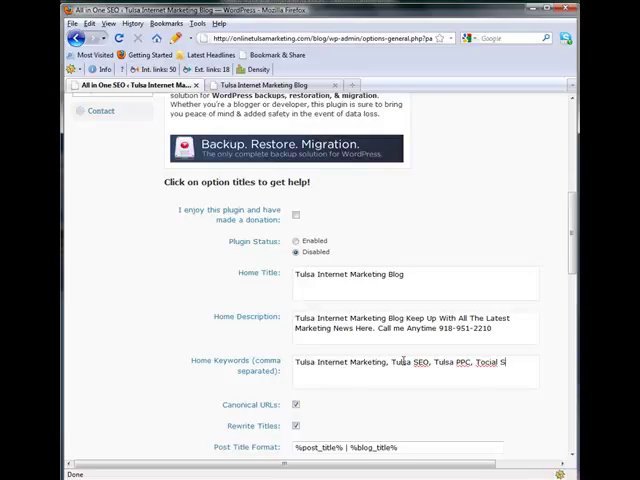
{"action": "type", "text": "ocial"}
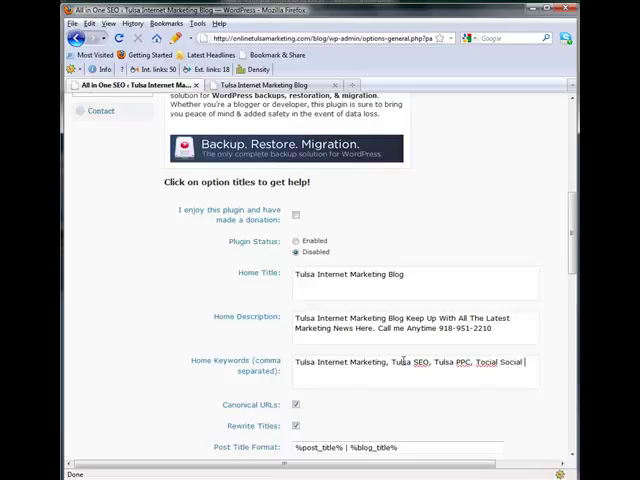
{"action": "type", "text": "medis"}
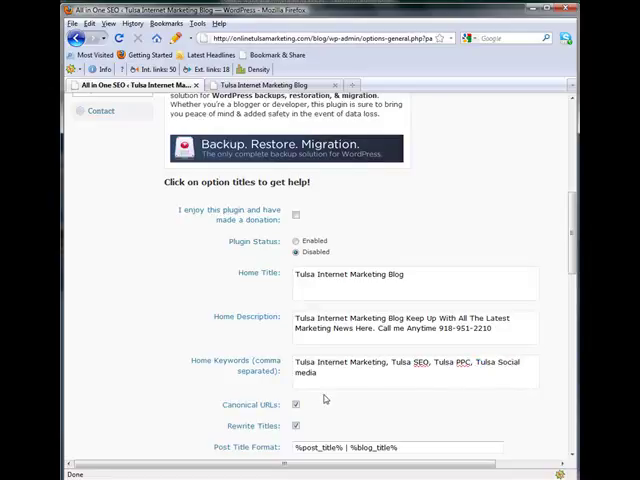
Save the All in One SEO settings with Update Options
{"action": "scroll", "scroll_direction": "down", "scroll_amount": 3}
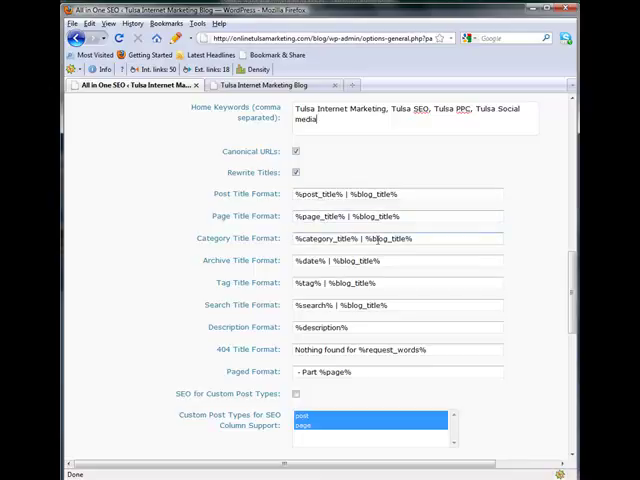
{"action": "scroll", "scroll_direction": "down", "scroll_amount": 3}
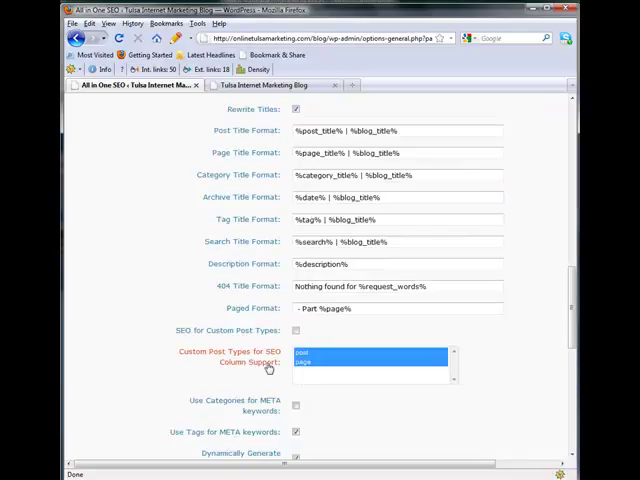
{"action": "scroll", "scroll_direction": "down", "scroll_amount": 3}
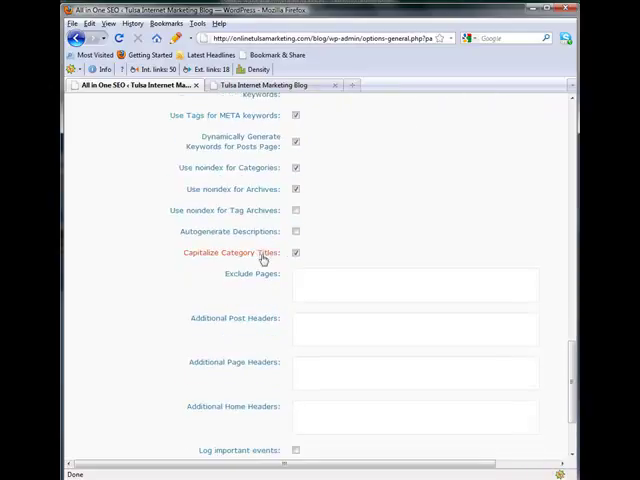
{"action": "scroll", "scroll_direction": "down", "scroll_amount": 3}
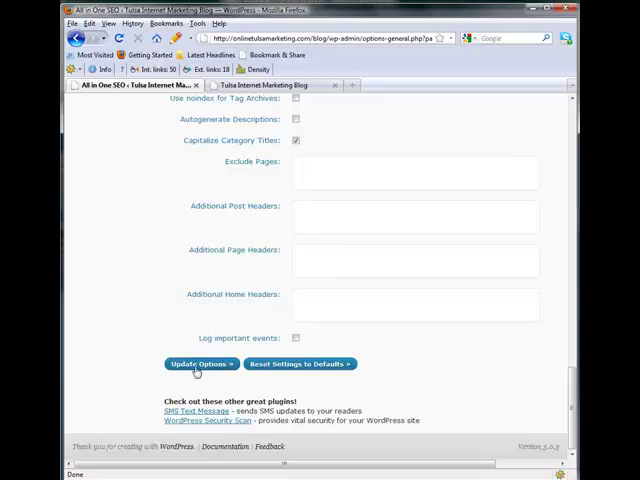
{"action": "left_click", "coordinate": [198, 364]}
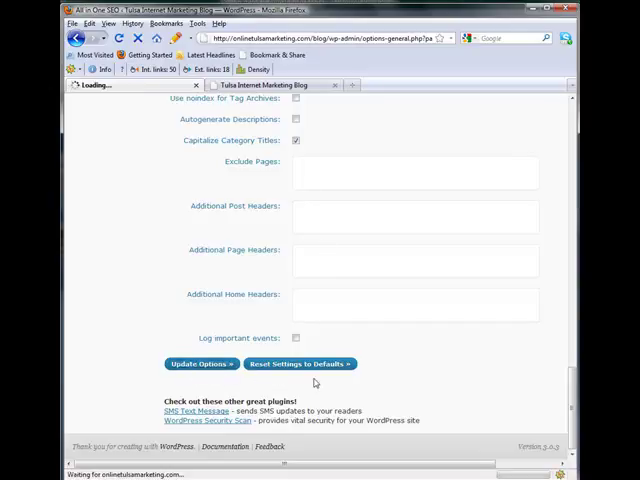
Review the cbnet Ping Optimizer page and its ping service list
{"action": "left_click", "coordinate": [200, 364]}
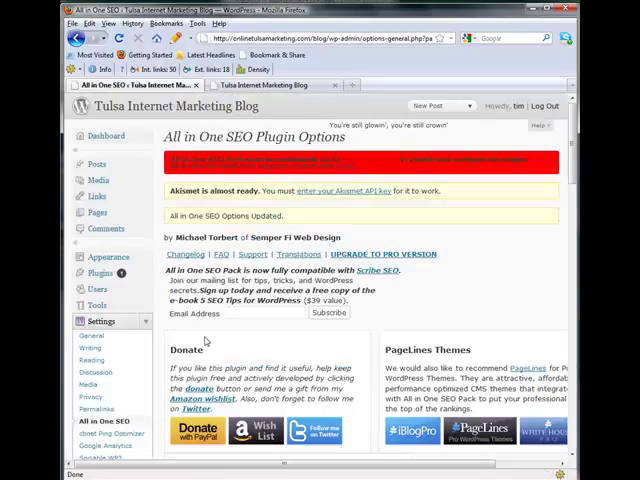
{"action": "mouse_move", "coordinate": [108, 432]}
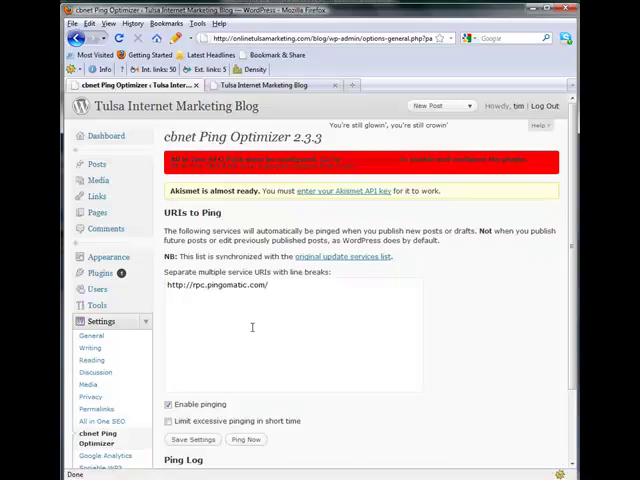
{"action": "scroll", "scroll_direction": "down", "scroll_amount": 3}
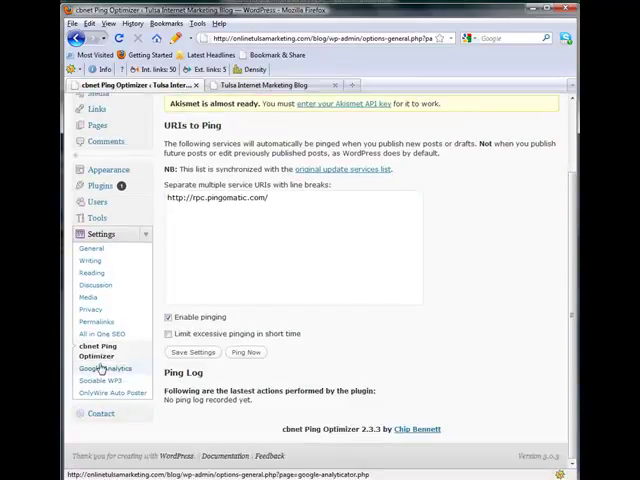
{"action": "left_click", "coordinate": [96, 368]}
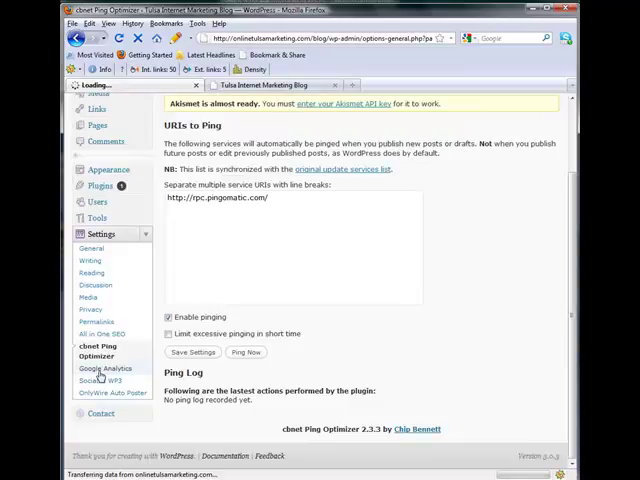
Set Google Analytics logging to Enabled in Google Analyticator and save the settings
{"action": "left_click", "coordinate": [100, 368]}
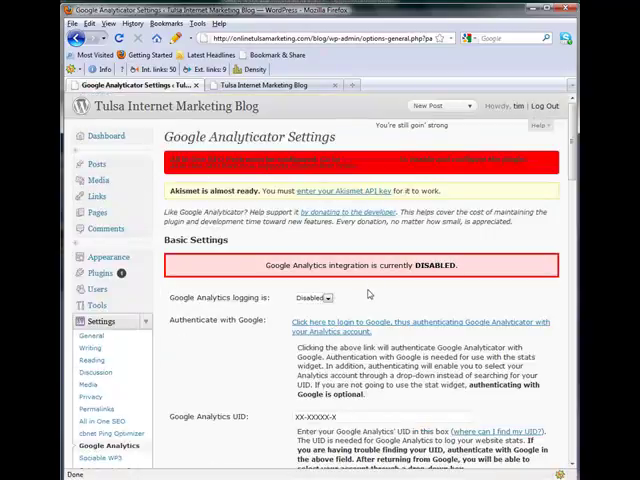
{"action": "left_click", "coordinate": [312, 296]}
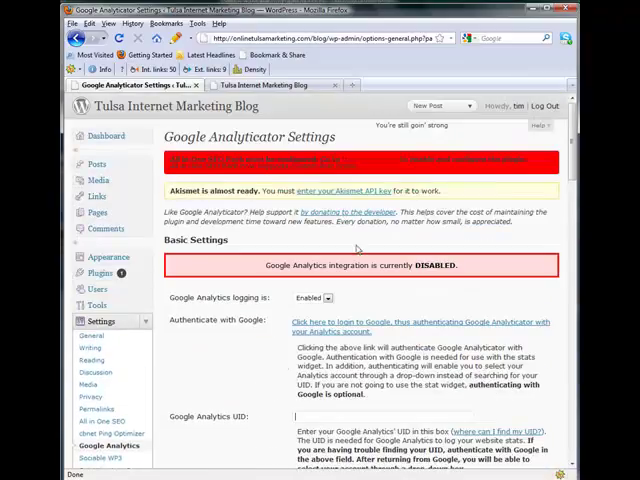
{"action": "scroll", "scroll_direction": "down", "scroll_amount": 3}
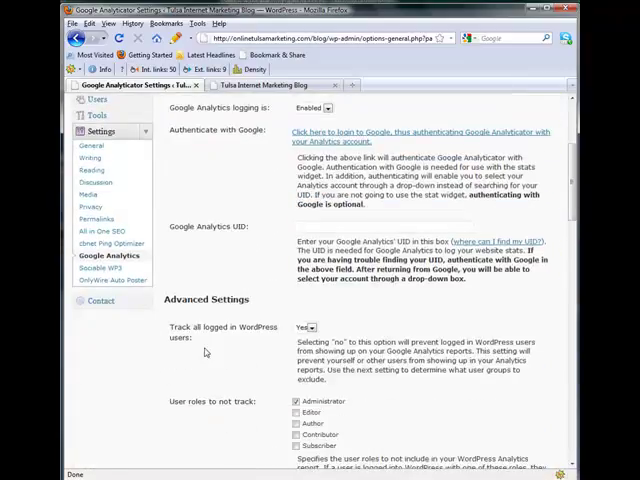
{"action": "scroll", "scroll_direction": "down", "scroll_amount": 3}
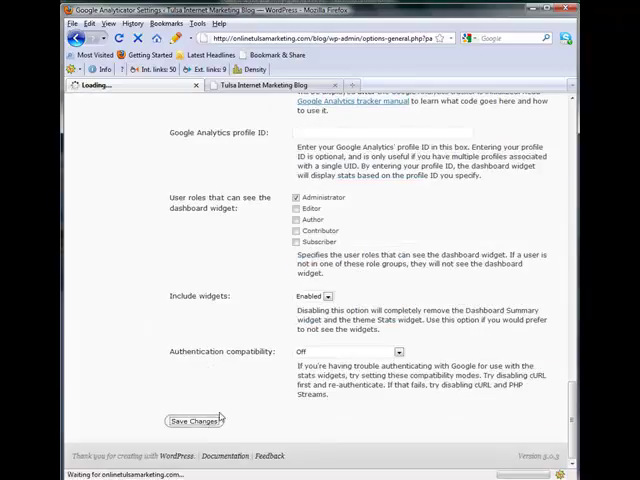
{"action": "left_click", "coordinate": [192, 420]}
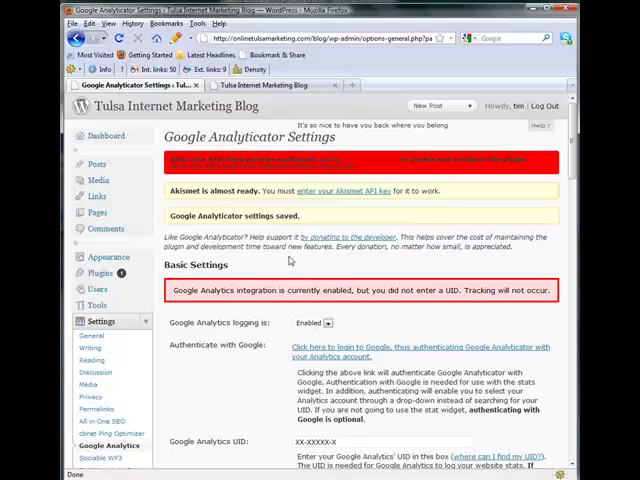
{"action": "mouse_move", "coordinate": [290, 260]}
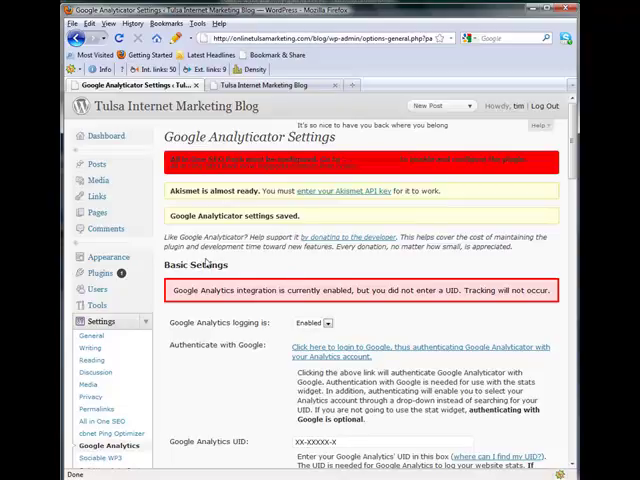
{"action": "mouse_move", "coordinate": [208, 332]}
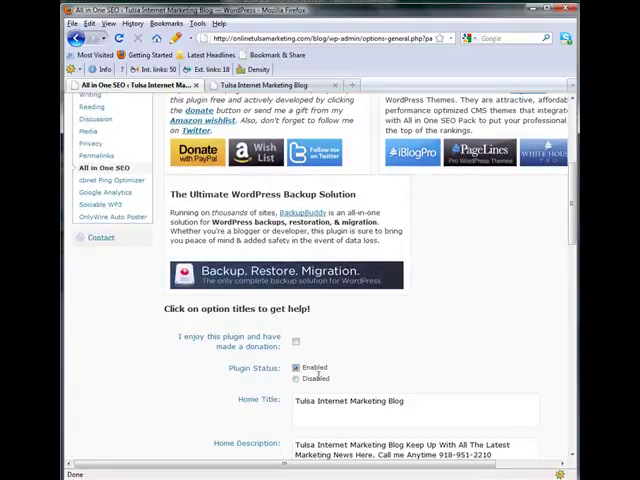
Scroll past the updated All in One SEO options to reach the Sociable plugin settings
{"action": "scroll", "scroll_direction": "down", "scroll_amount": 3}
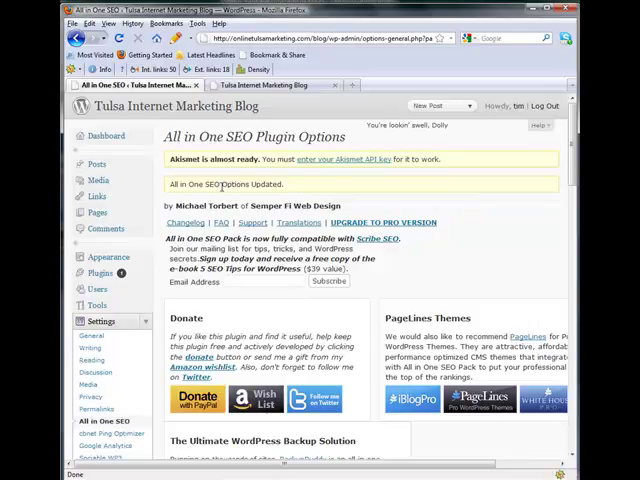
{"action": "scroll", "scroll_direction": "down", "scroll_amount": 3}
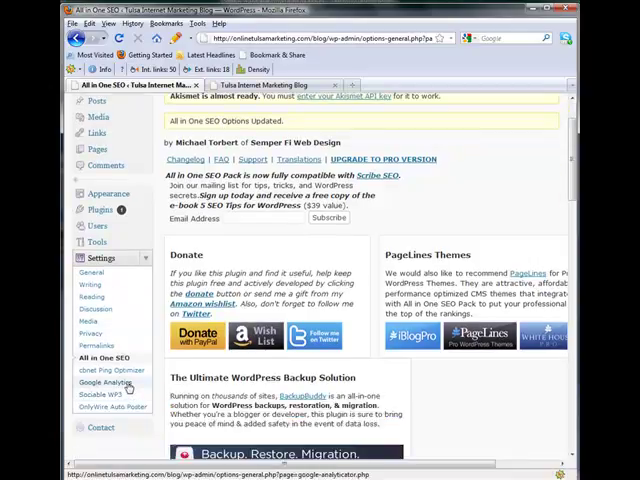
{"action": "left_click", "coordinate": [104, 384]}
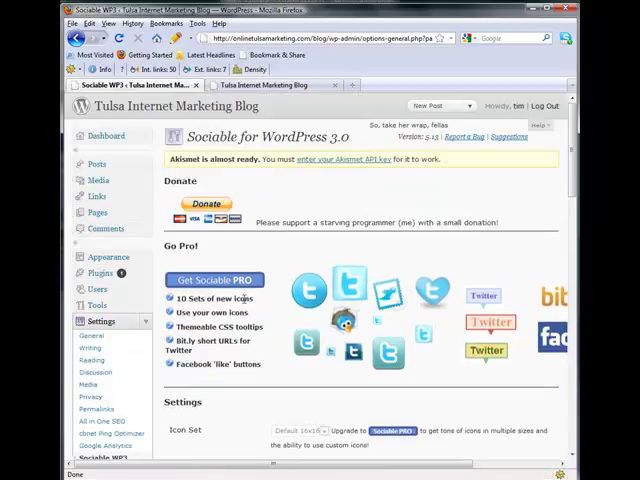
Scroll through Sociable's list of social bookmarking sites offered on blog posts
{"action": "scroll", "scroll_direction": "down", "scroll_amount": 3}
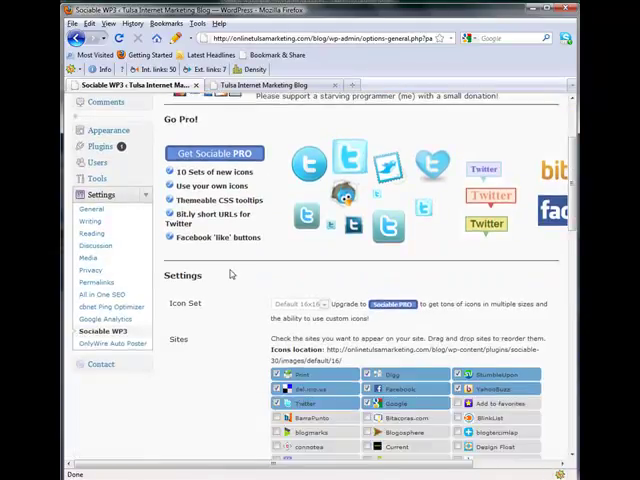
{"action": "scroll", "scroll_direction": "down", "scroll_amount": 3}
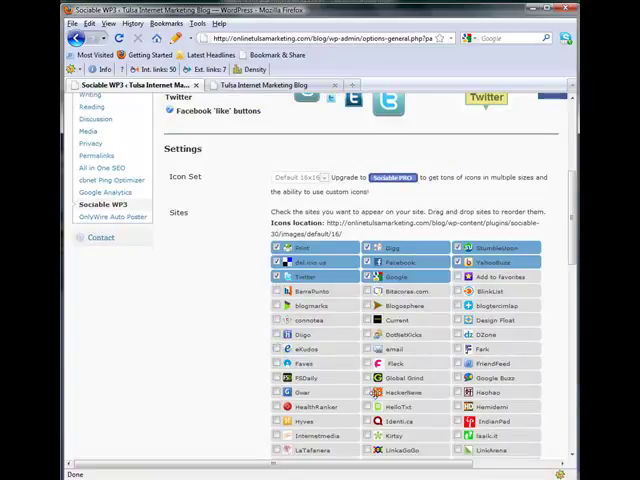
{"action": "scroll", "scroll_direction": "down", "scroll_amount": 3}
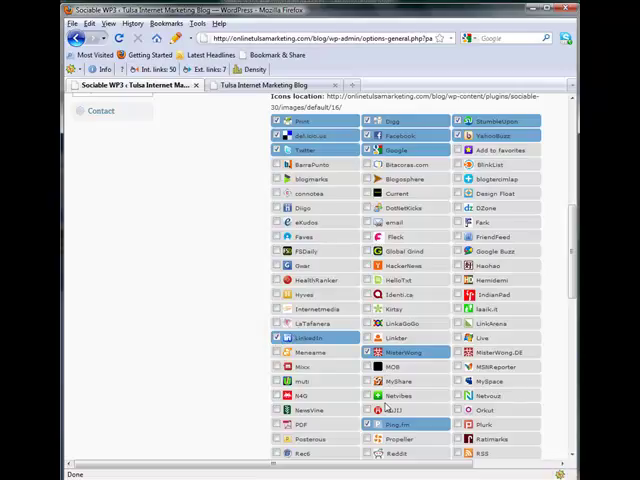
{"action": "scroll", "scroll_direction": "down", "scroll_amount": 3}
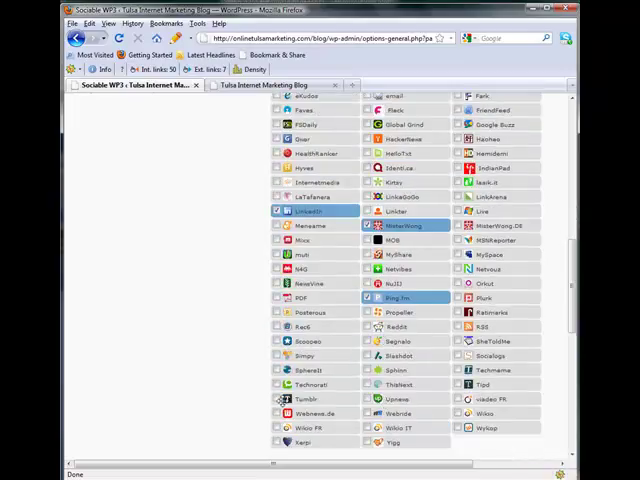
{"action": "scroll", "scroll_direction": "down", "scroll_amount": 3}
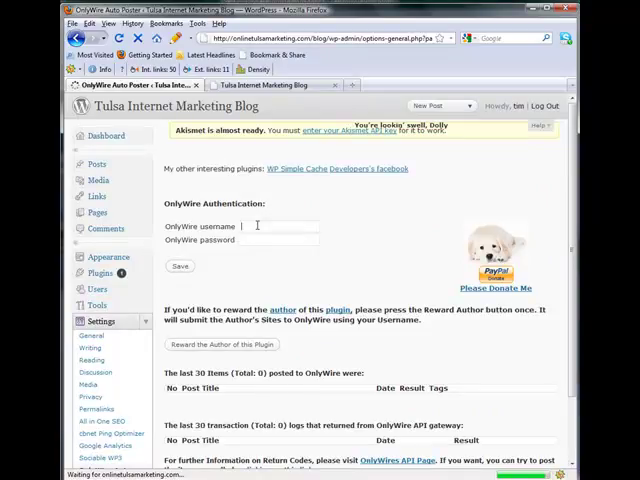
{"action": "type", "text": "ausslite"}
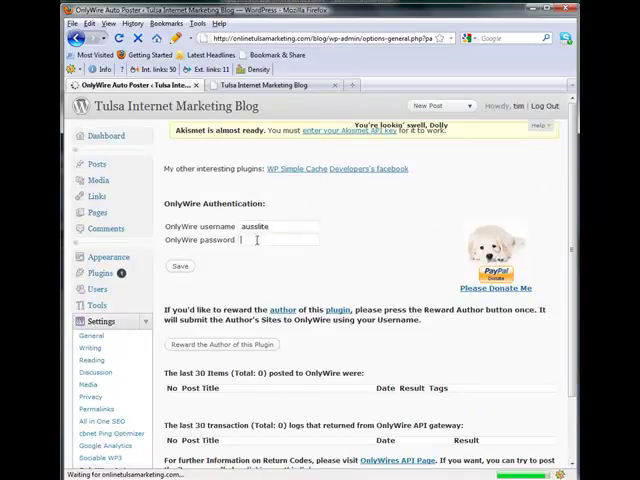
{"action": "type", "text": "••••"}
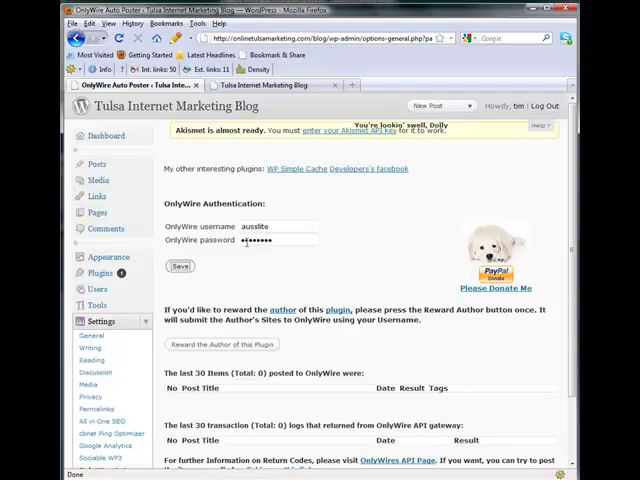
{"action": "left_click", "coordinate": [180, 268]}
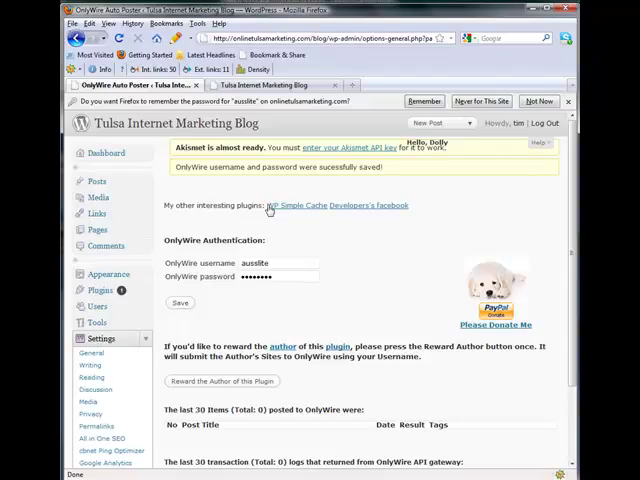
{"action": "scroll", "scroll_direction": "down", "scroll_amount": 3}
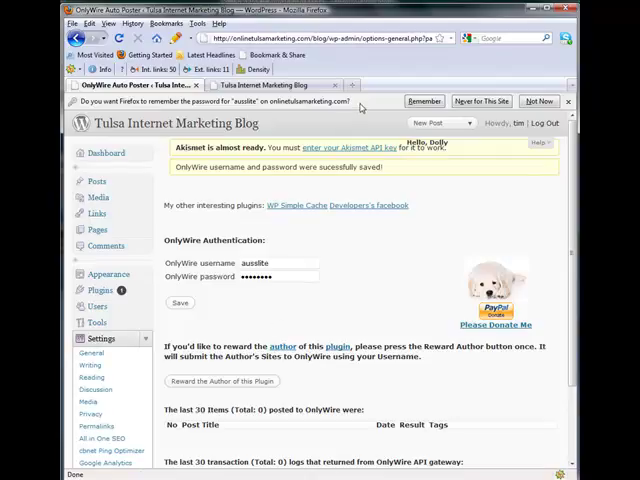
{"action": "left_click", "coordinate": [490, 84]}
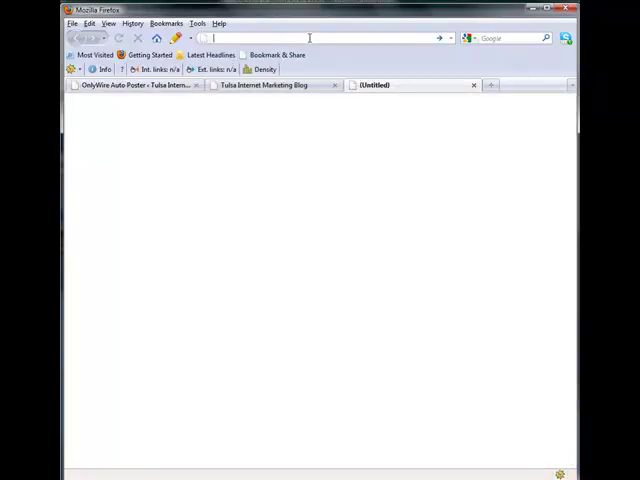
Go to onlywire.com, log in with the account password and reach the Post page
{"action": "type", "text": "onlywire.com"}
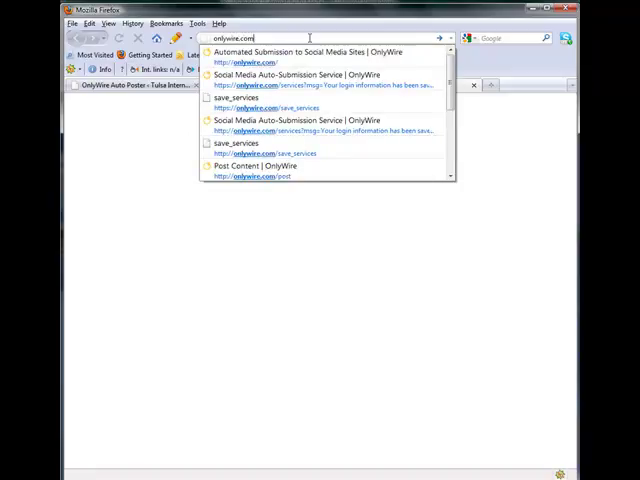
{"action": "left_click", "coordinate": [296, 52]}
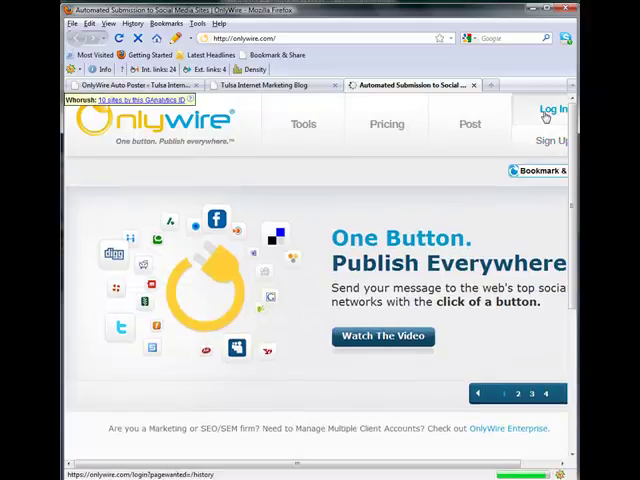
{"action": "left_click", "coordinate": [552, 108]}
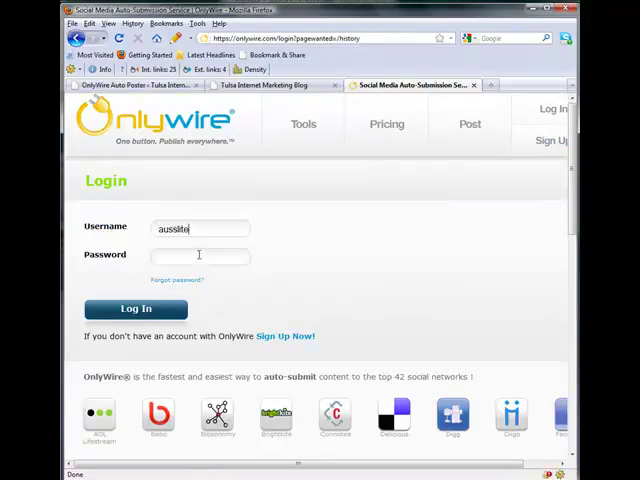
{"action": "type", "text": "password"}
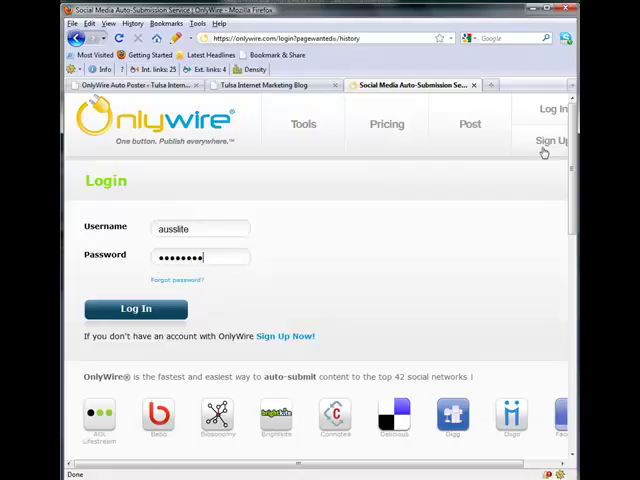
{"action": "left_click", "coordinate": [136, 308]}
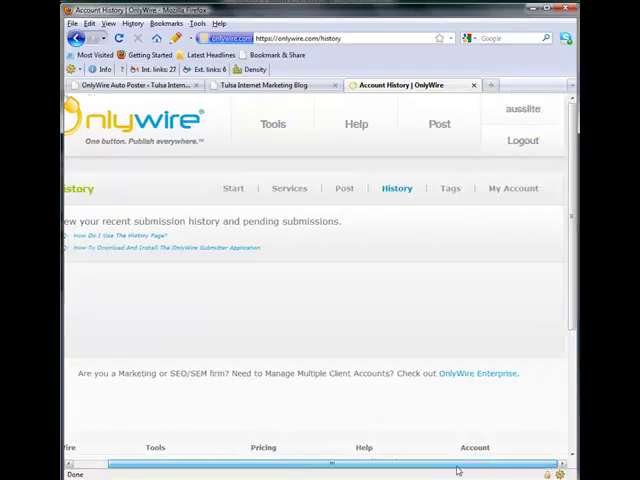
{"action": "mouse_move", "coordinate": [524, 140]}
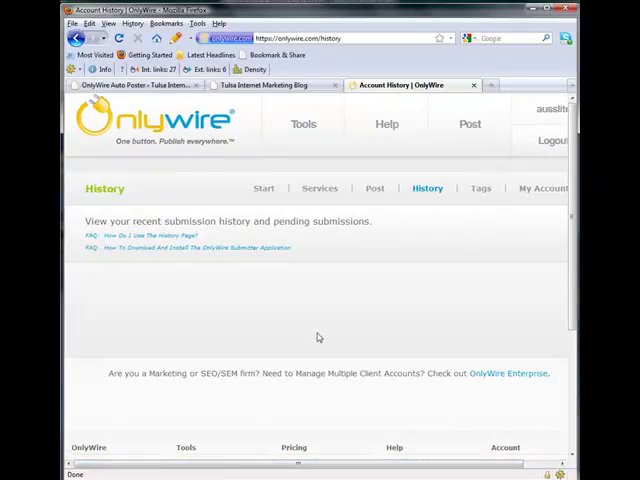
{"action": "scroll", "scroll_direction": "down", "scroll_amount": 3}
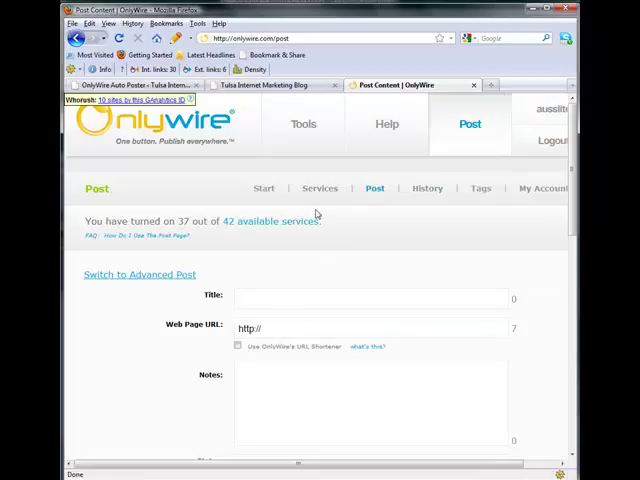
Review the saved Services logins and the account's submission History
{"action": "left_click", "coordinate": [320, 188]}
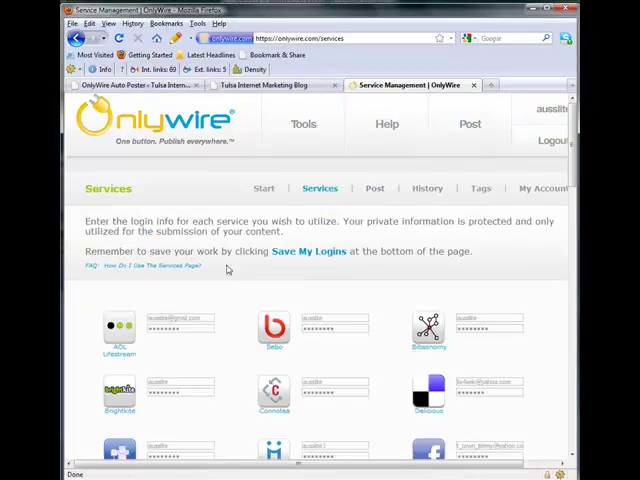
{"action": "scroll", "scroll_direction": "down", "scroll_amount": 3}
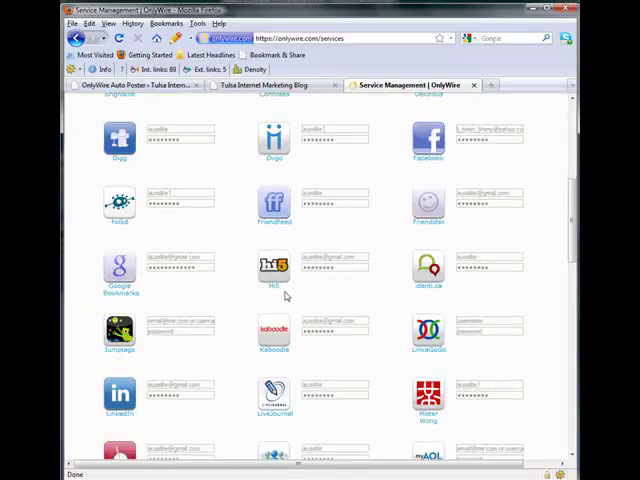
{"action": "scroll", "scroll_direction": "down", "scroll_amount": 3}
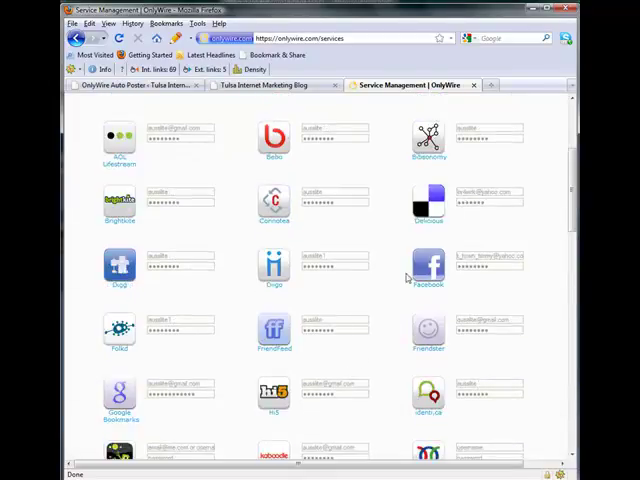
{"action": "left_click", "coordinate": [428, 188]}
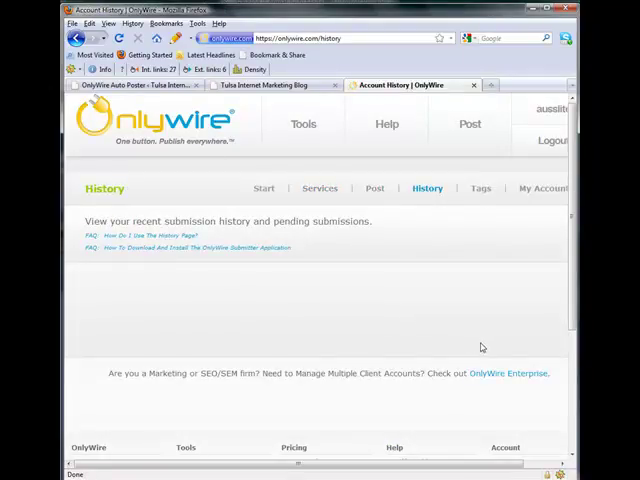
{"action": "scroll", "scroll_direction": "down", "scroll_amount": 3}
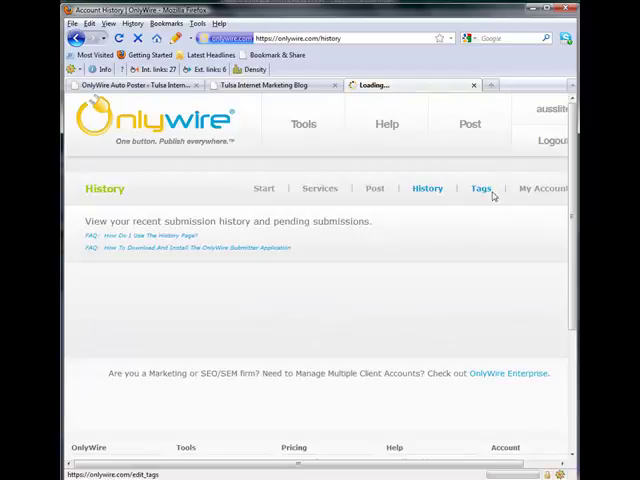
View the account's Tags, then the My Account information page
{"action": "left_click", "coordinate": [480, 188]}
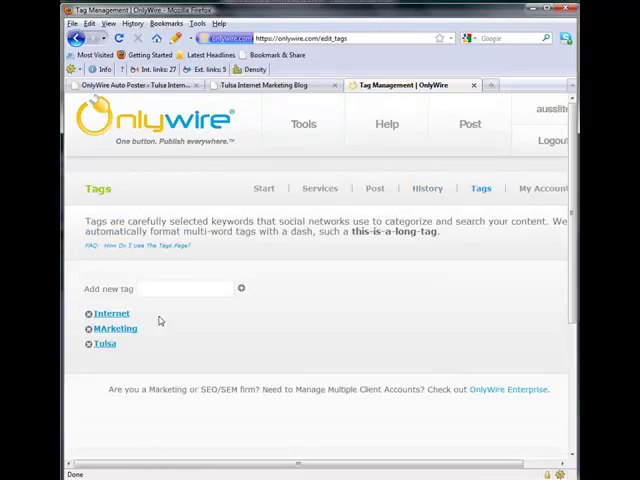
{"action": "left_click", "coordinate": [544, 188]}
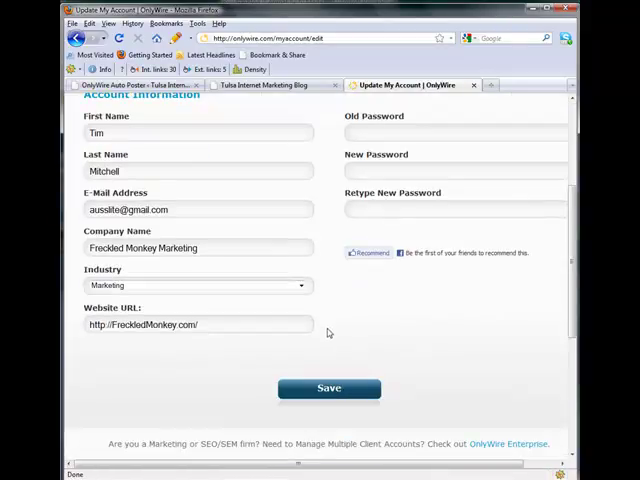
Save the My Account form and dismiss the recommend-OnlyWire-first notice
{"action": "scroll", "scroll_direction": "down", "scroll_amount": 3}
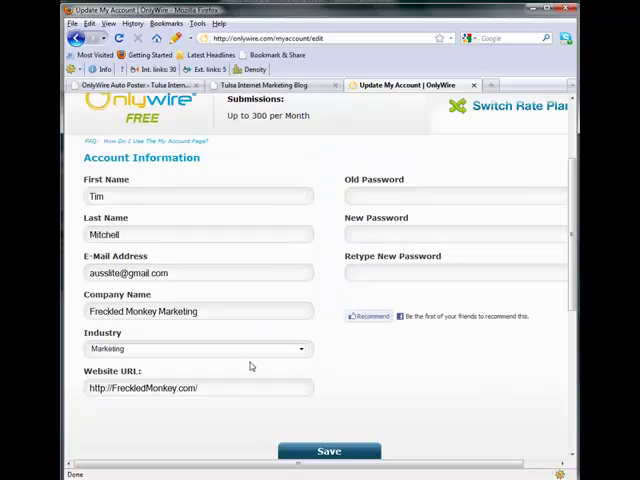
{"action": "scroll", "scroll_direction": "down", "scroll_amount": 3}
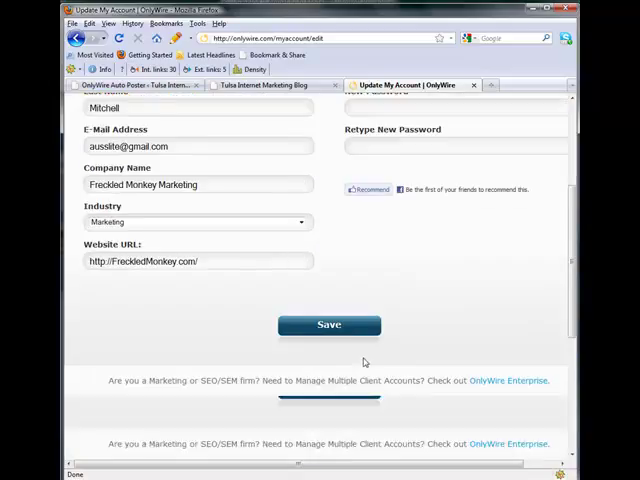
{"action": "left_click", "coordinate": [328, 324]}
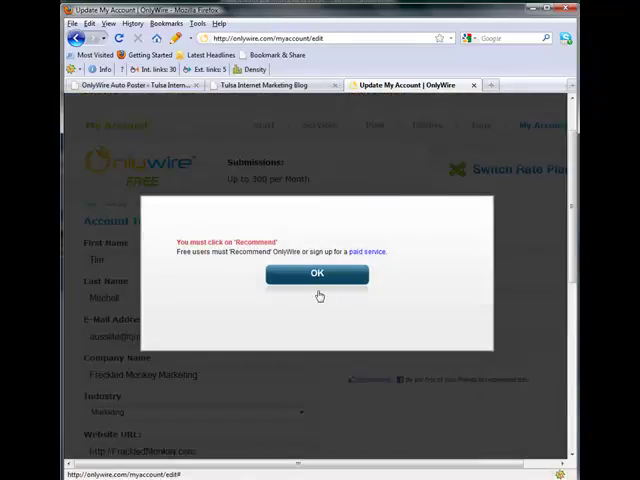
{"action": "left_click", "coordinate": [316, 272]}
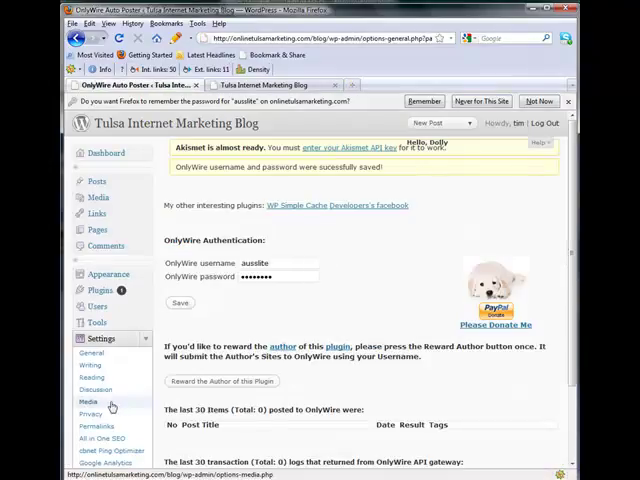
Scroll the Akismet Configuration page to show the API key field and server status
{"action": "scroll", "scroll_direction": "down", "scroll_amount": 3}
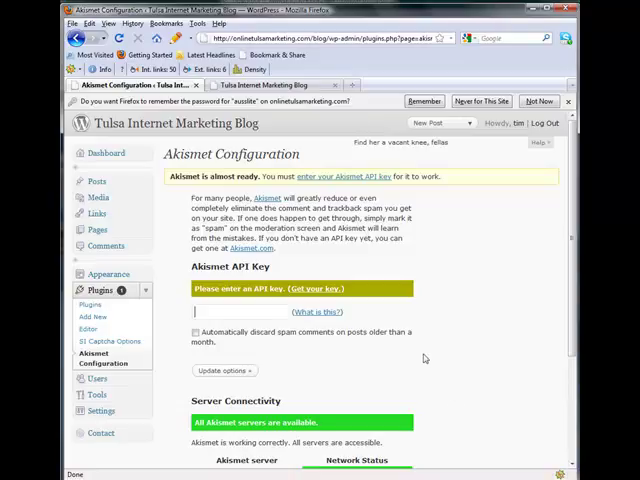
{"action": "scroll", "scroll_direction": "down", "scroll_amount": 3}
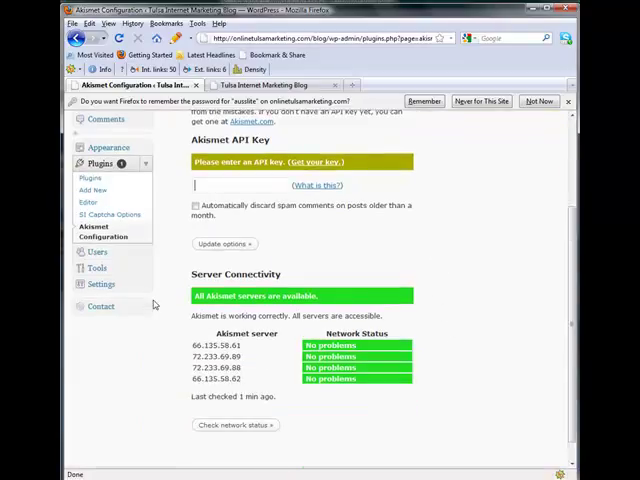